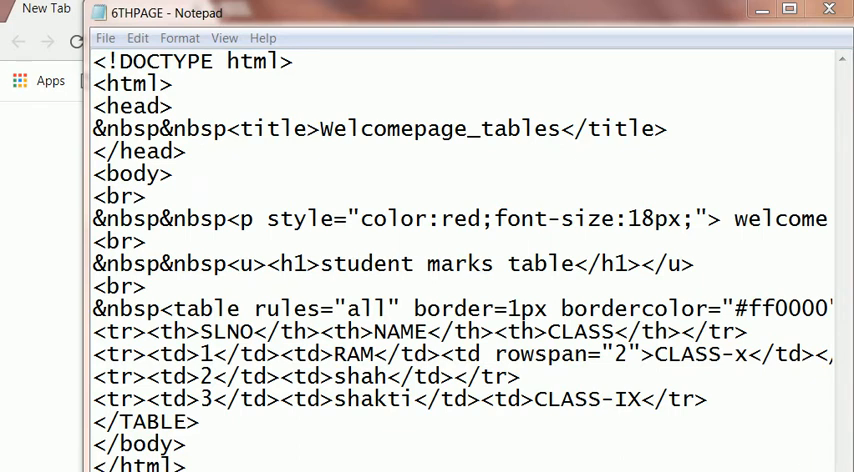
# Step: Highlight the html tag, the CLASS-x text and serial number 1 while explaining the page
pyautogui.doubleClick(351, 352)
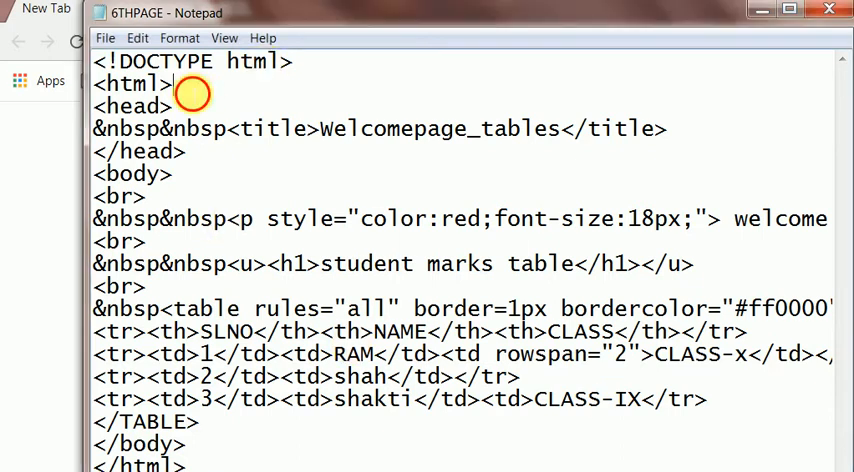
pyautogui.moveTo(245, 135)
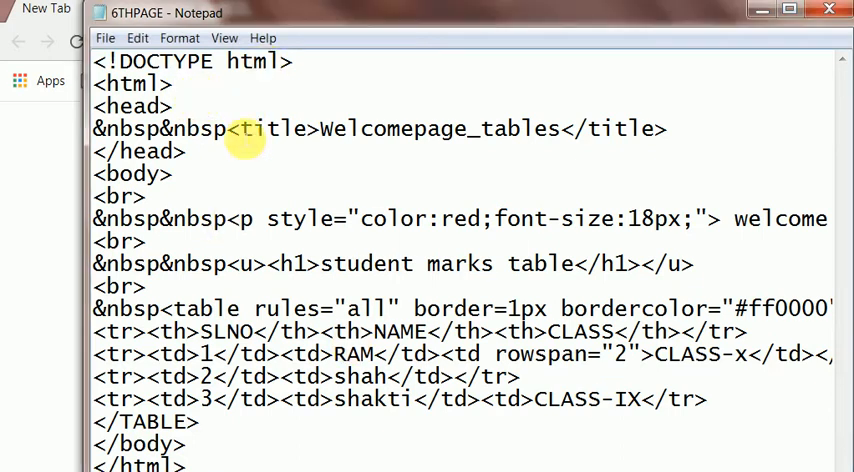
pyautogui.moveTo(283, 218)
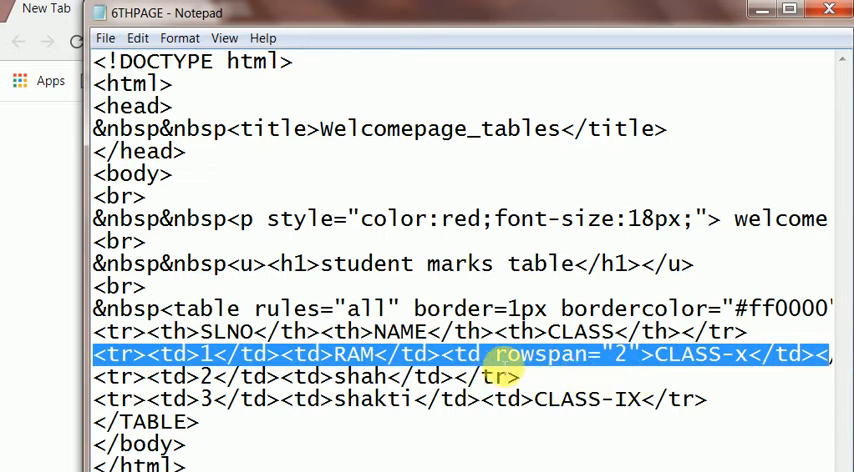
pyautogui.click(490, 354)
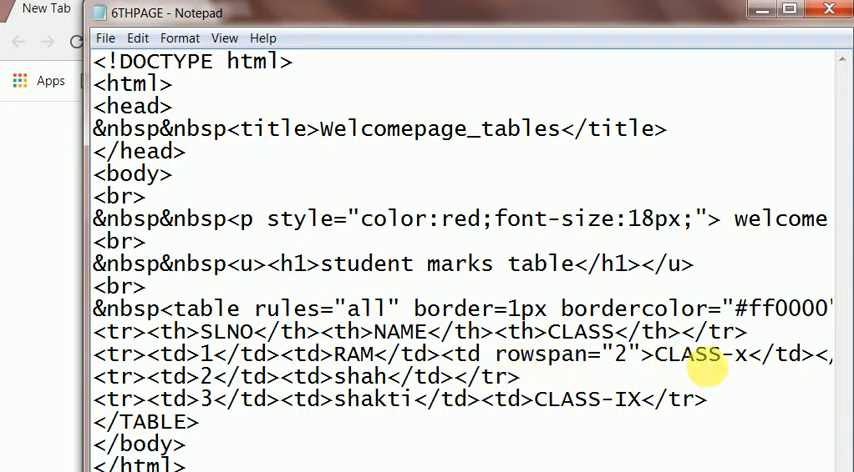
pyautogui.moveTo(665, 360)
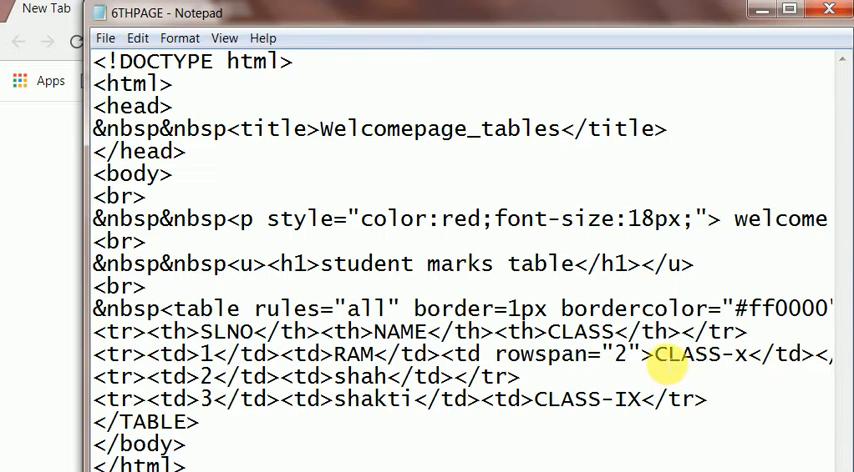
pyautogui.doubleClick(700, 354)
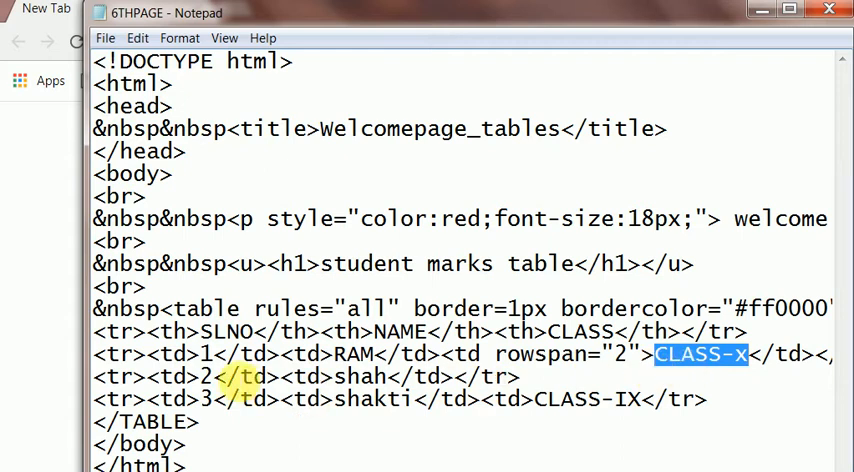
pyautogui.click(200, 377)
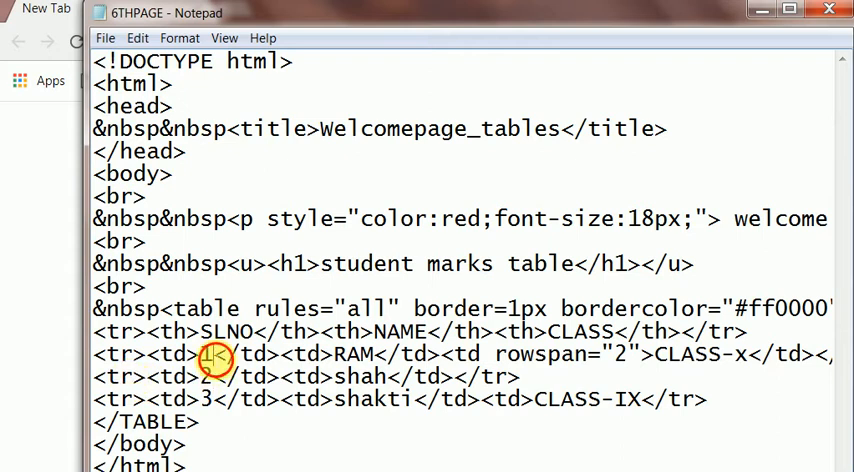
pyautogui.doubleClick(695, 355)
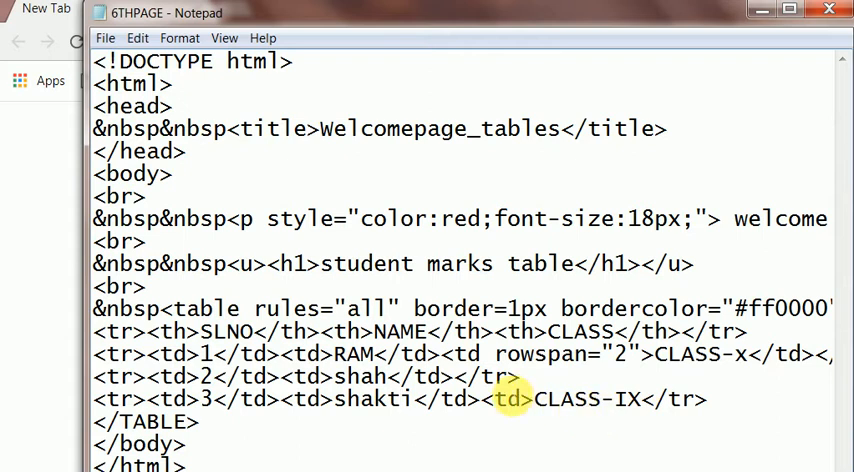
pyautogui.moveTo(520, 383)
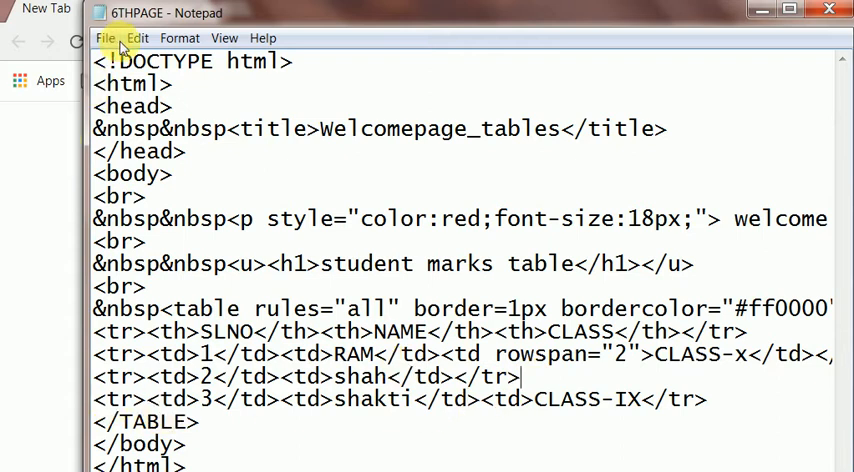
# Step: Open 6THPAGE from G:\html\htms in the browser
pyautogui.click(105, 38)
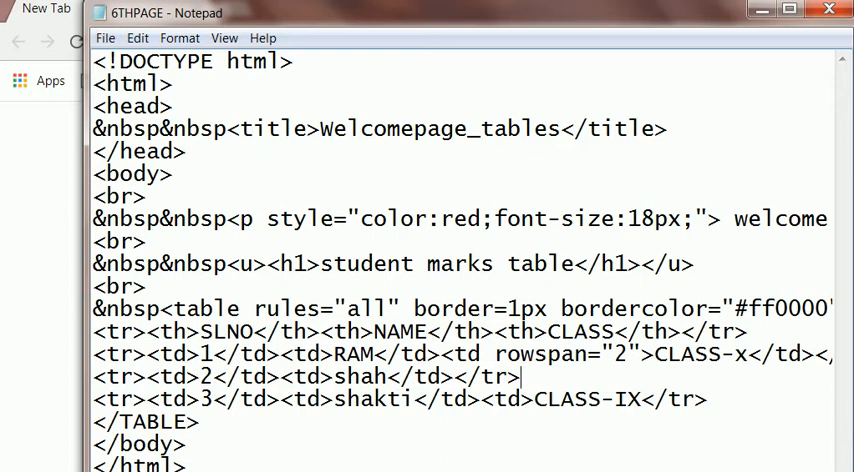
pyautogui.doubleClick(345, 331)
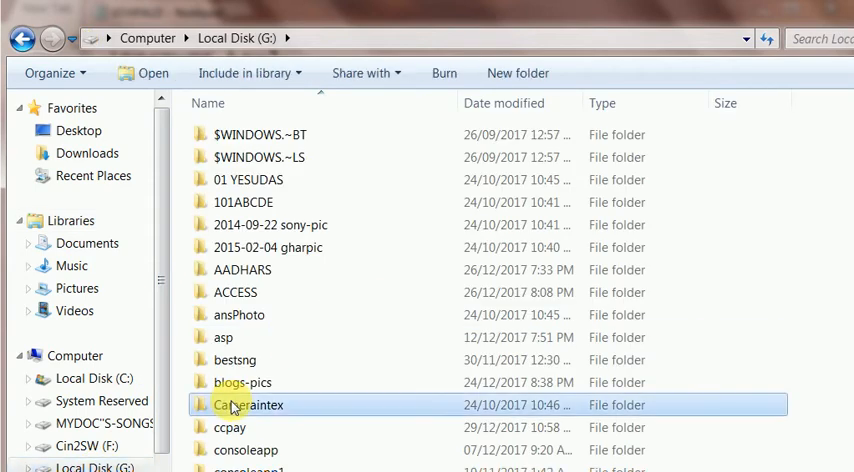
pyautogui.moveTo(320, 440)
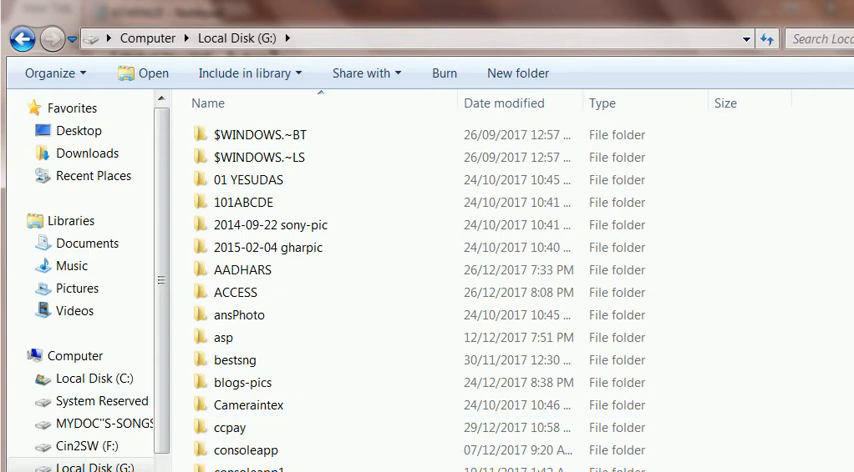
pyautogui.scroll(-3)
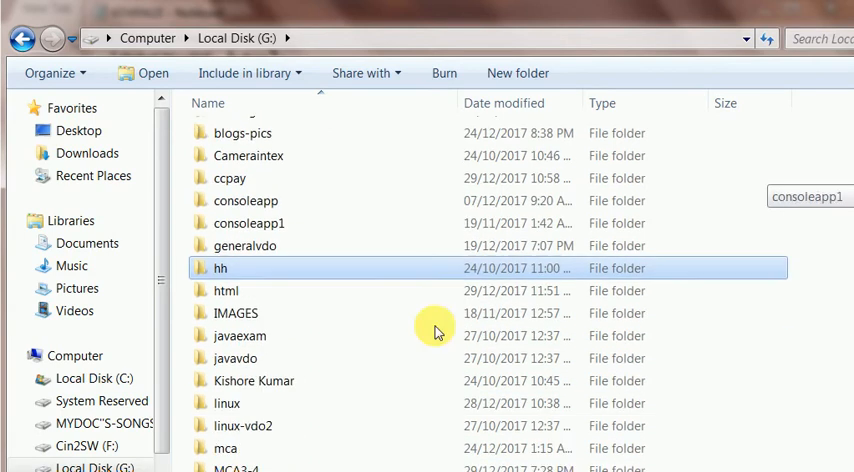
pyautogui.doubleClick(227, 290)
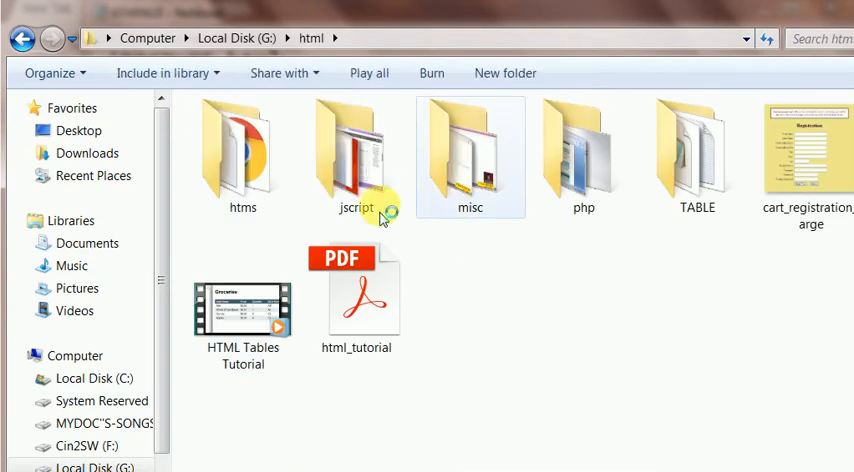
pyautogui.doubleClick(242, 150)
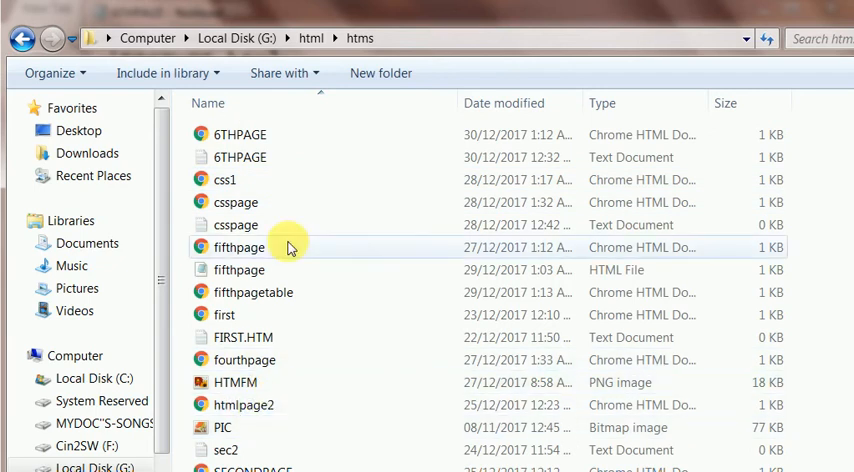
pyautogui.click(239, 270)
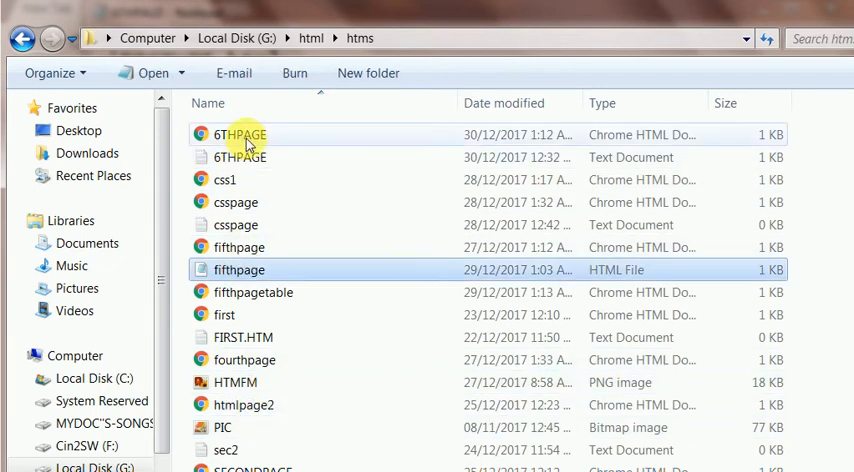
pyautogui.rightClick(240, 135)
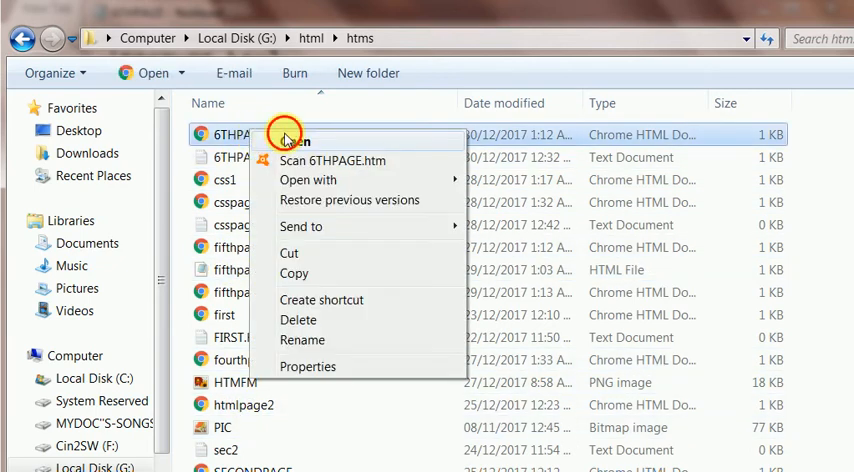
pyautogui.click(291, 140)
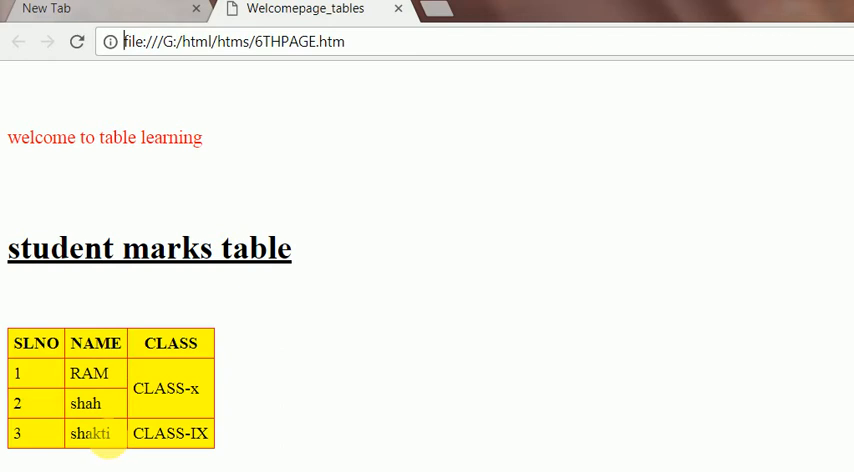
pyautogui.moveTo(147, 368)
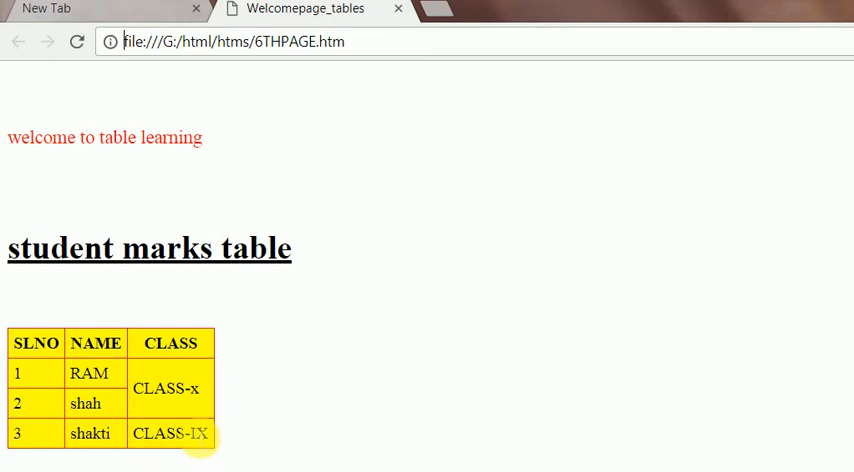
pyautogui.moveTo(183, 386)
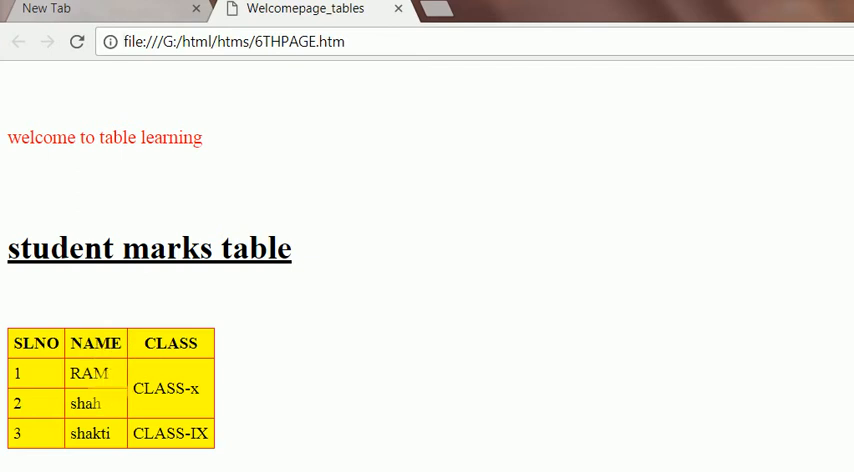
pyautogui.moveTo(186, 379)
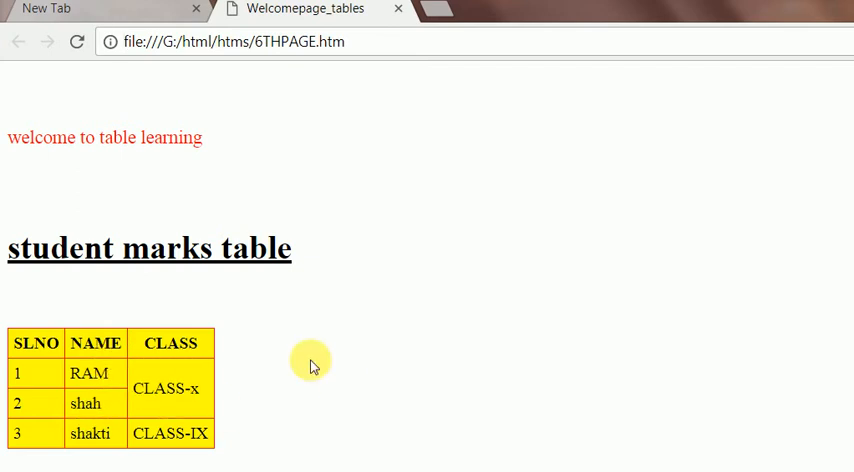
pyautogui.click(230, 42)
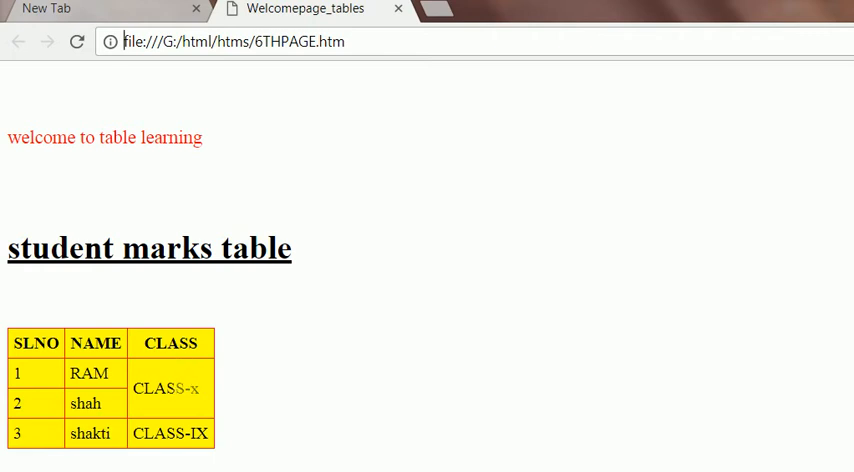
pyautogui.moveTo(306, 386)
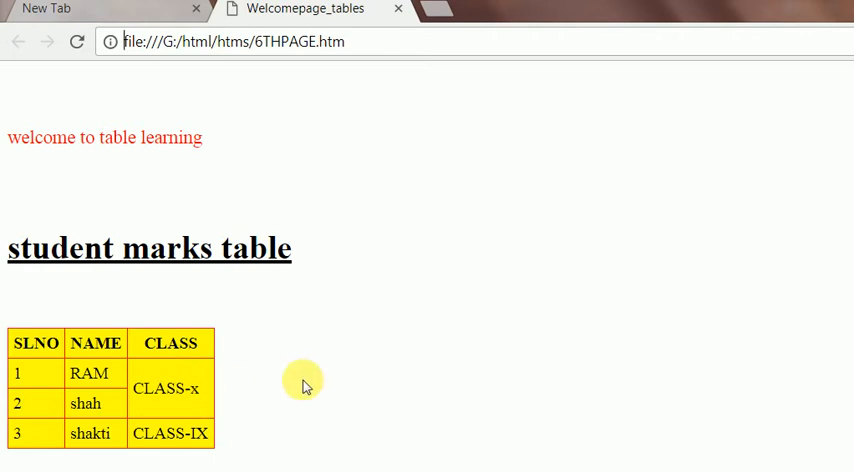
pyautogui.moveTo(305, 387)
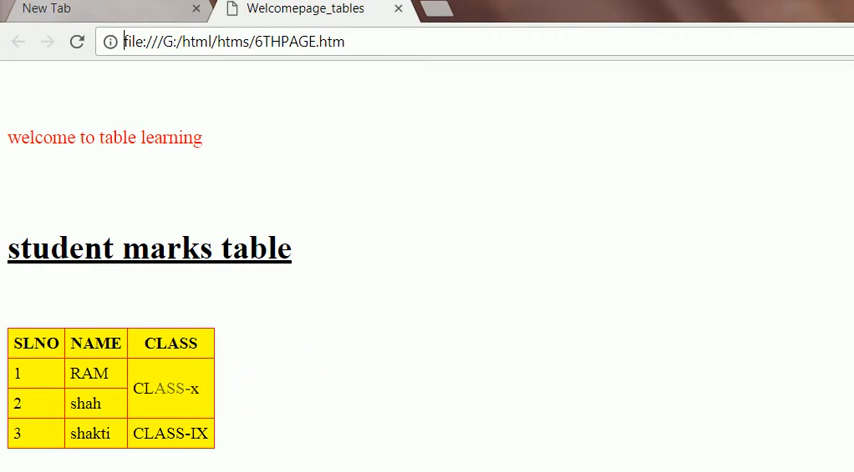
pyautogui.moveTo(34, 386)
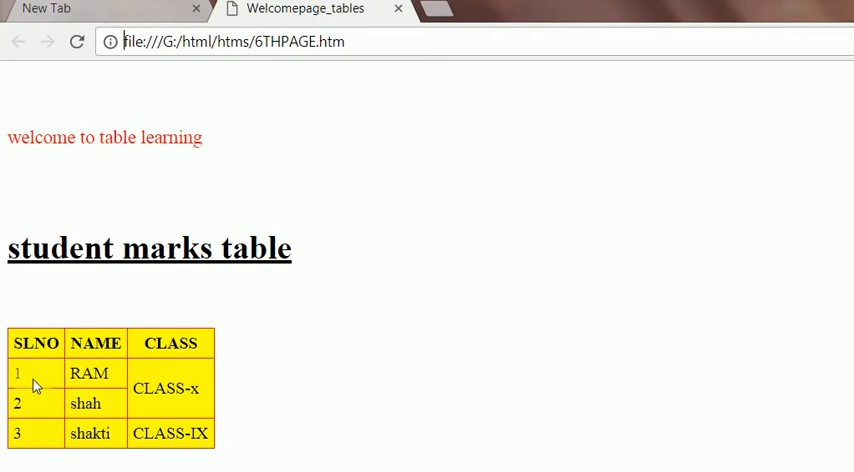
pyautogui.moveTo(55, 380)
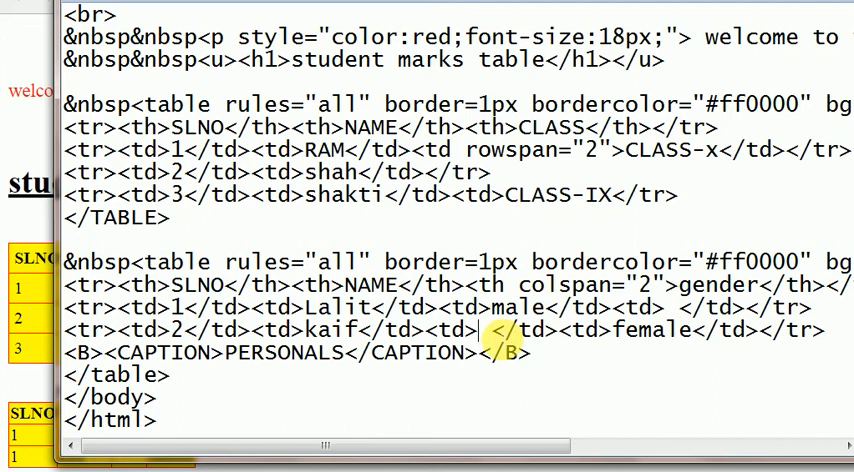
pyautogui.moveTo(782, 328)
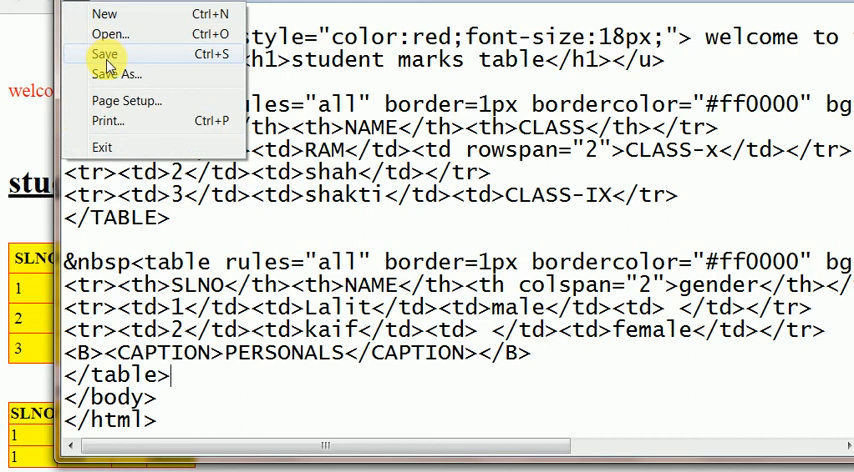
# Step: Save the edited 6THPAGE in Notepad with File > Save
pyautogui.click(103, 53)
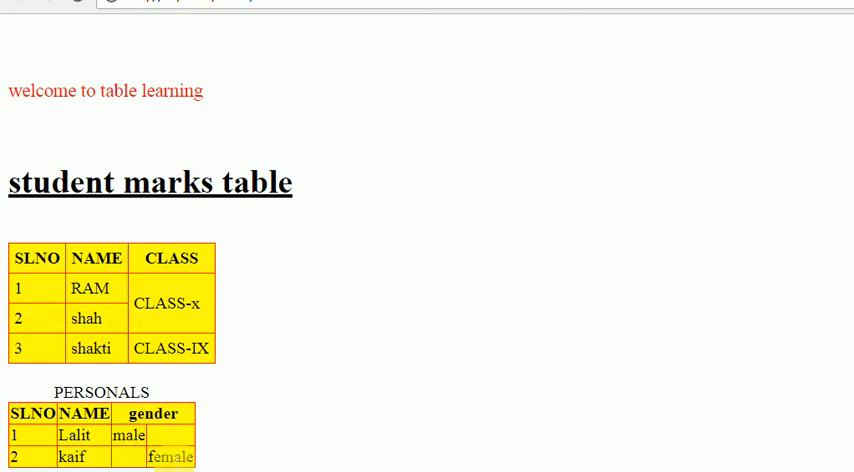
pyautogui.moveTo(273, 409)
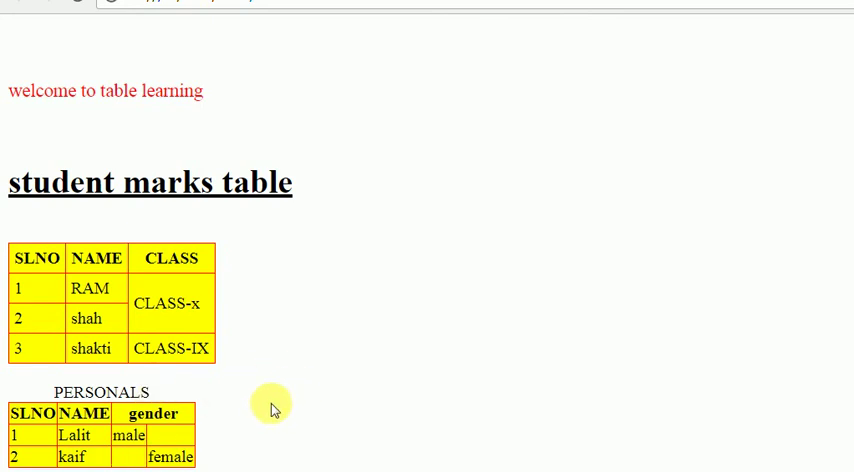